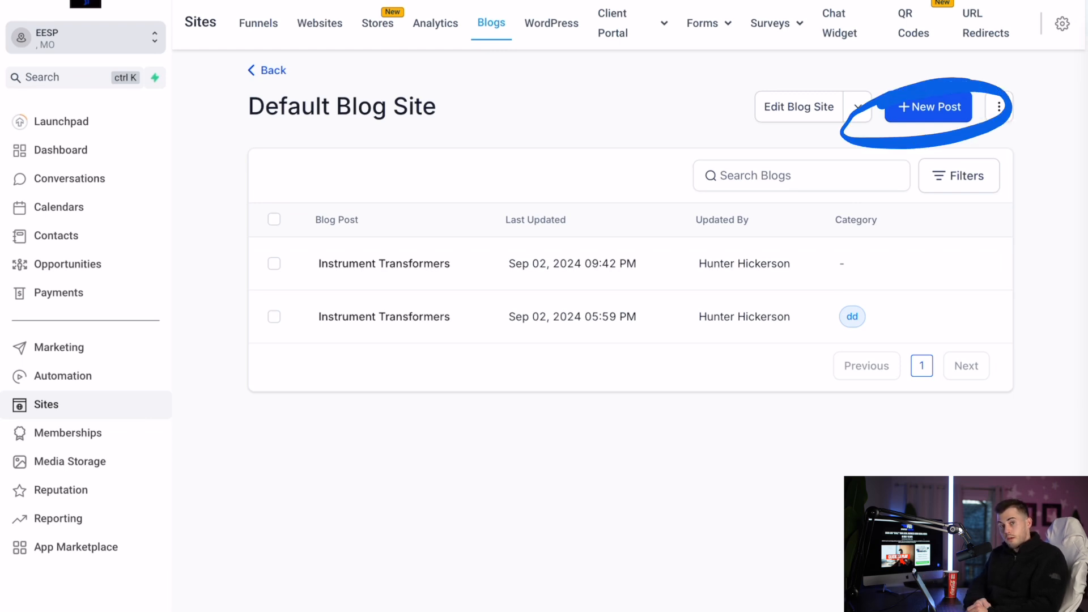
Choose Edit from the blog site's options to load it in the page builder
left_click(928, 107)
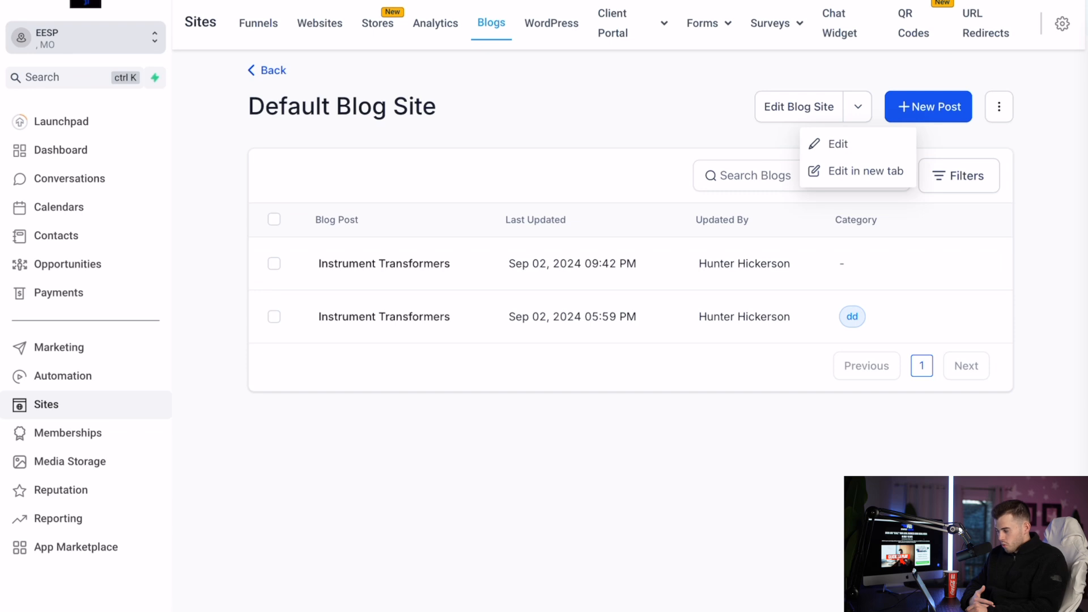
left_click(999, 106)
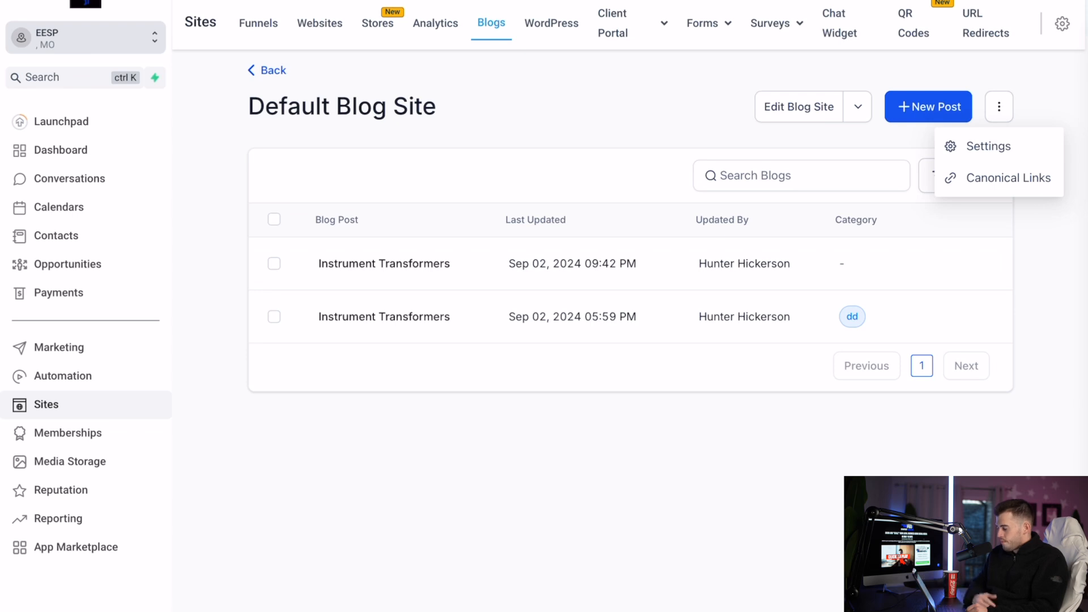
left_click(989, 146)
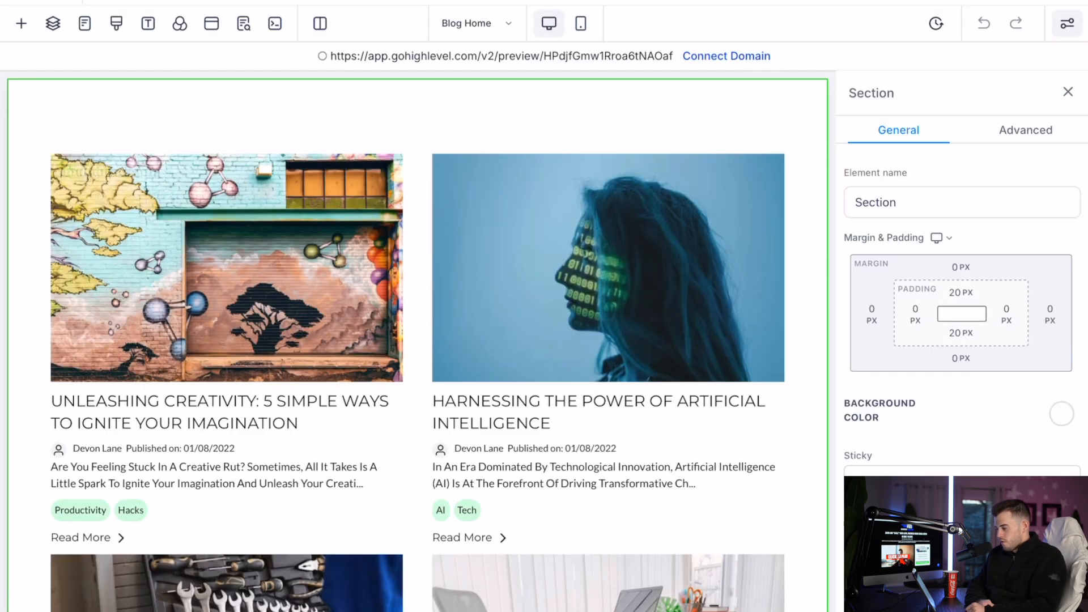
Scroll down through the Blog Home page's sample posts in the builder
scroll("down", 3)
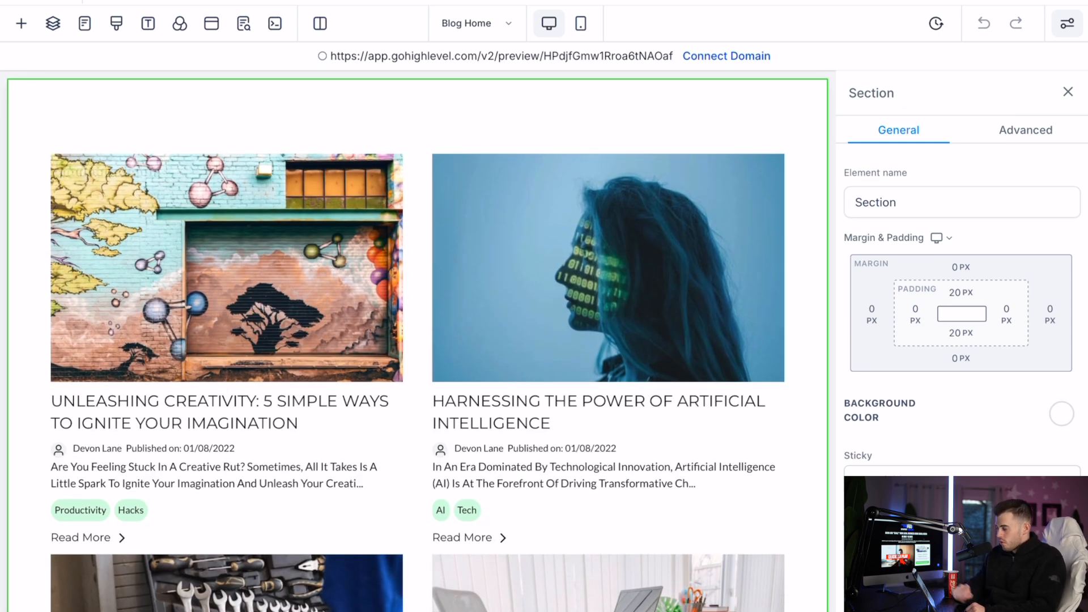
scroll("down", 3)
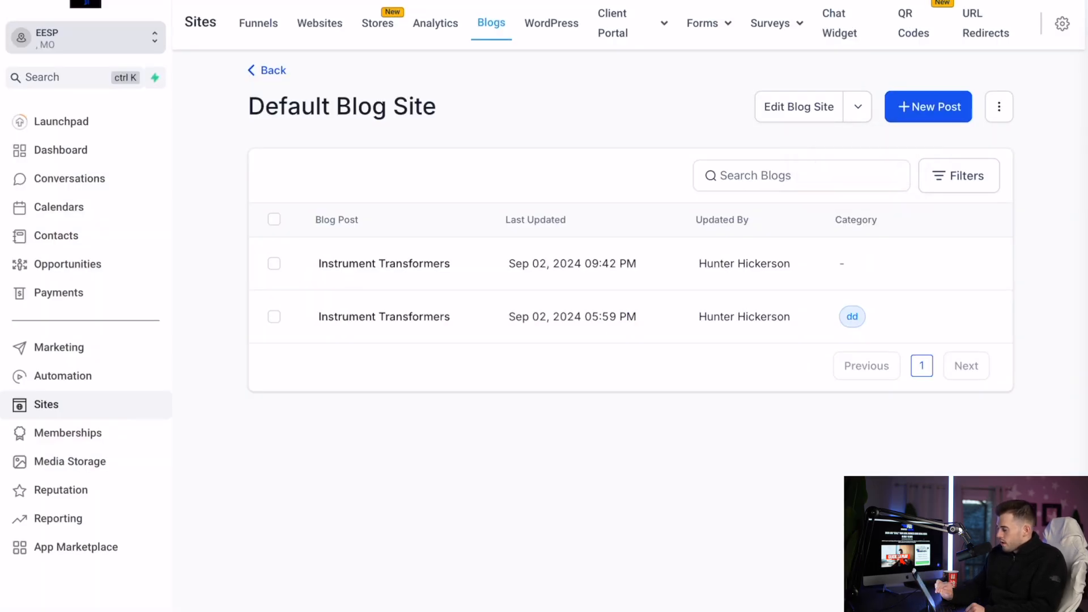
Choose Settings from the three-dot menu beside New Post
left_click(998, 107)
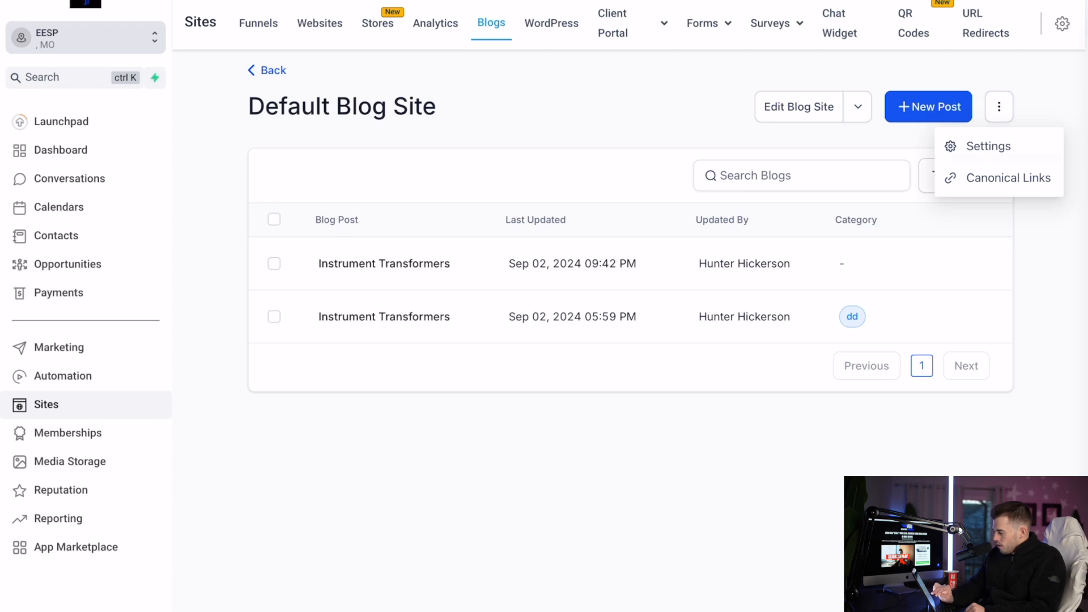
left_click(989, 146)
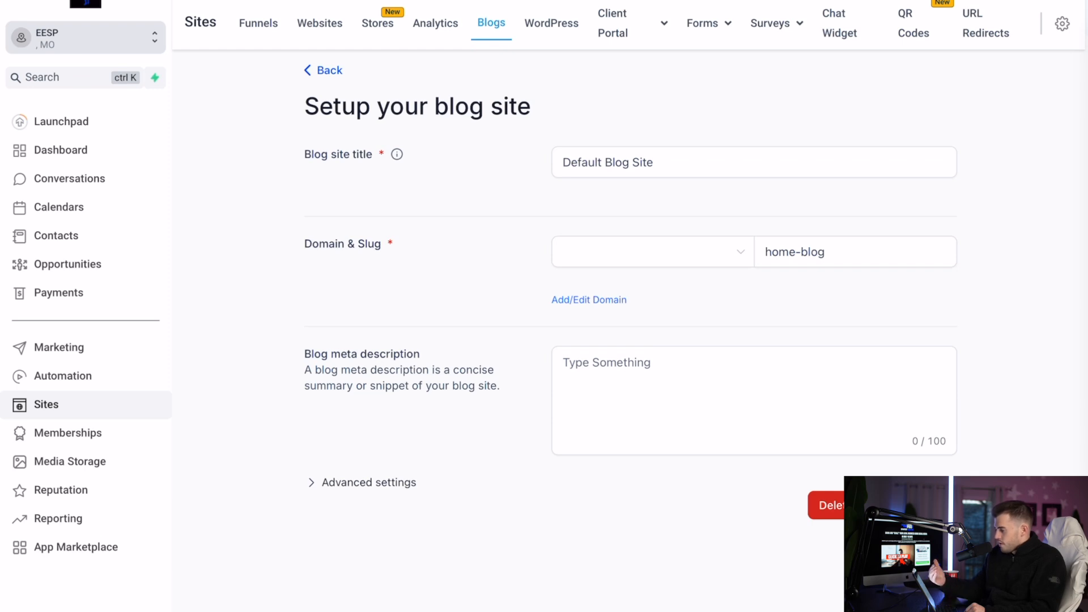
Expand Advanced settings and scroll through the favicon and tracking-code fields
left_click(653, 251)
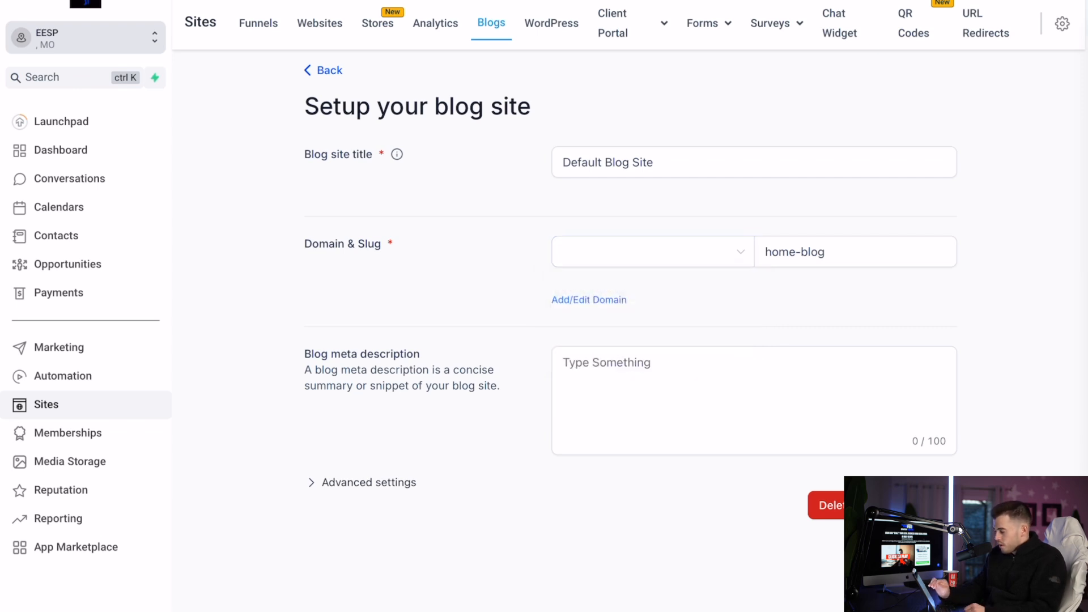
left_click(854, 252)
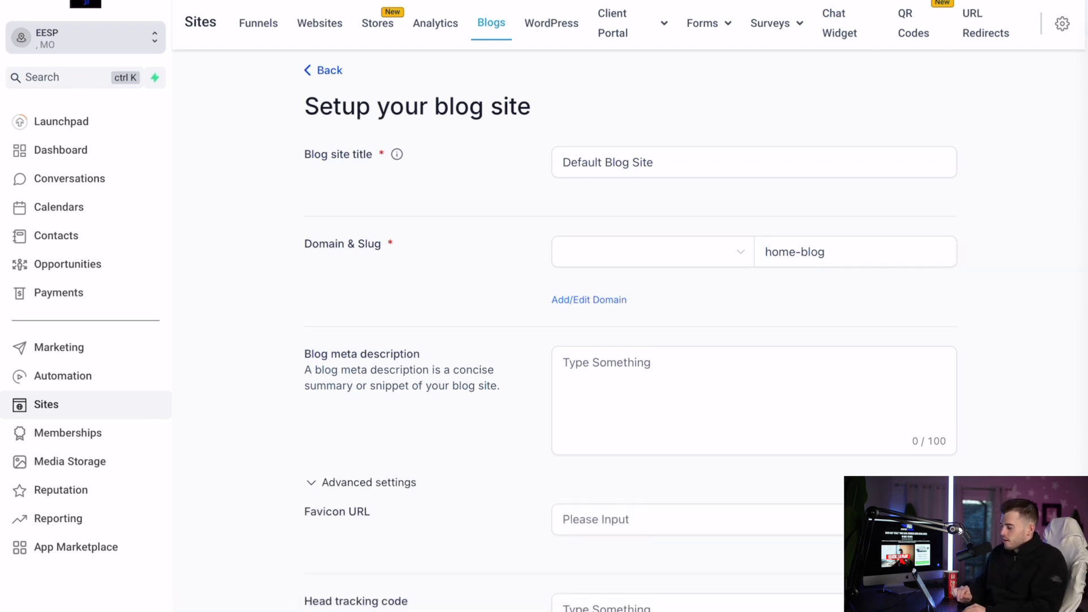
scroll("down", 3)
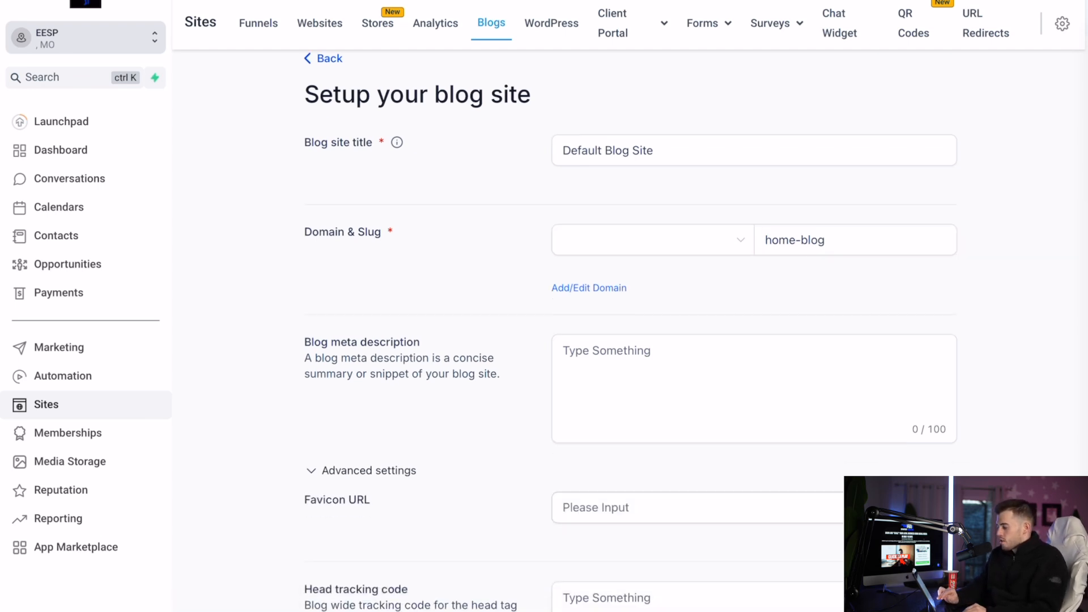
scroll("down", 3)
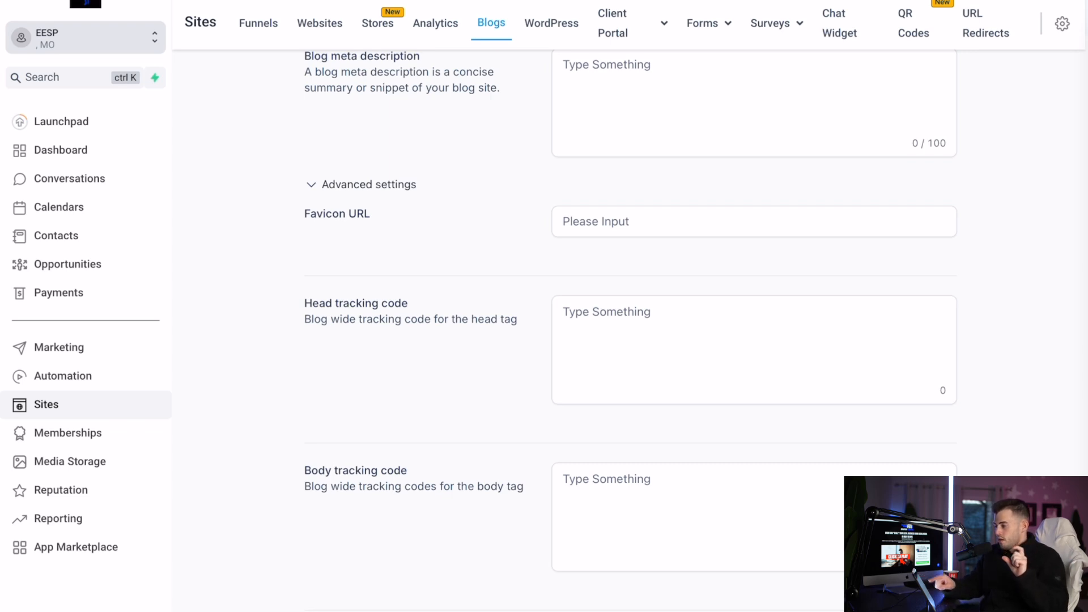
scroll("down", 3)
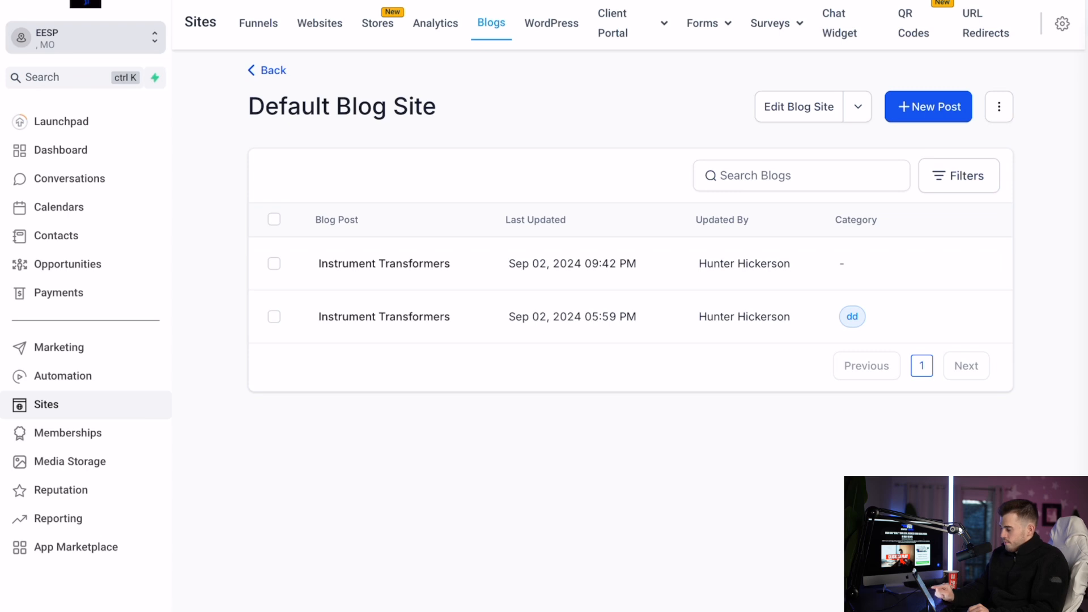
left_click(383, 263)
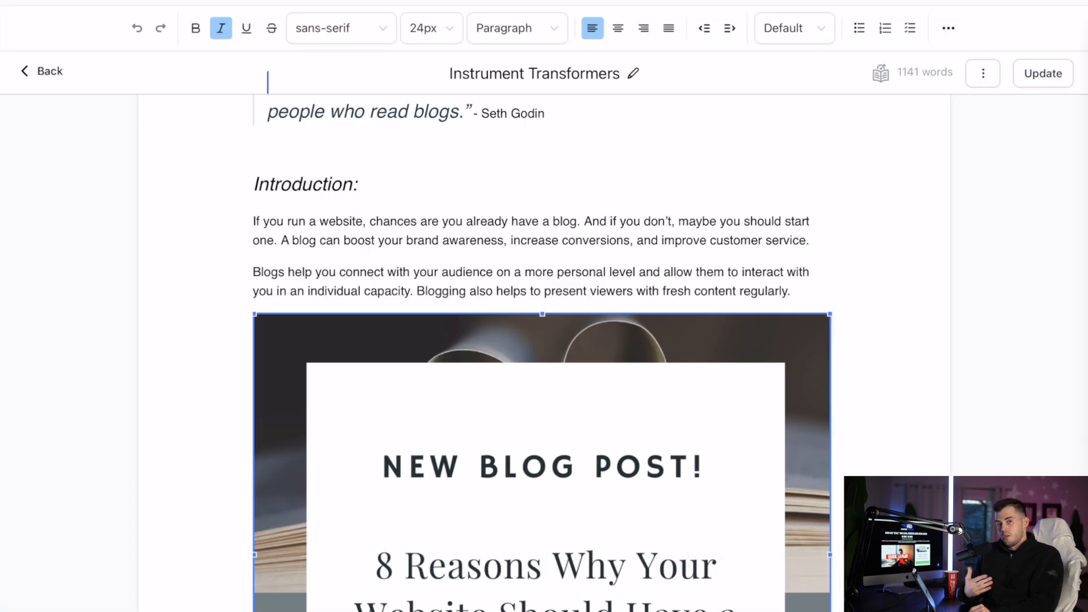
scroll("down", 3)
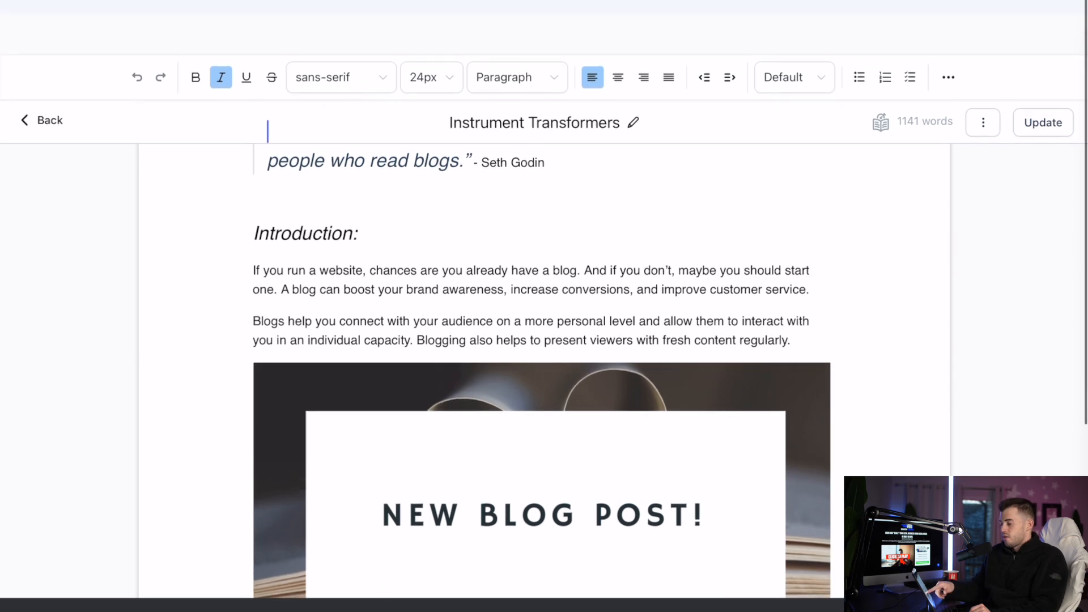
scroll("down", 3)
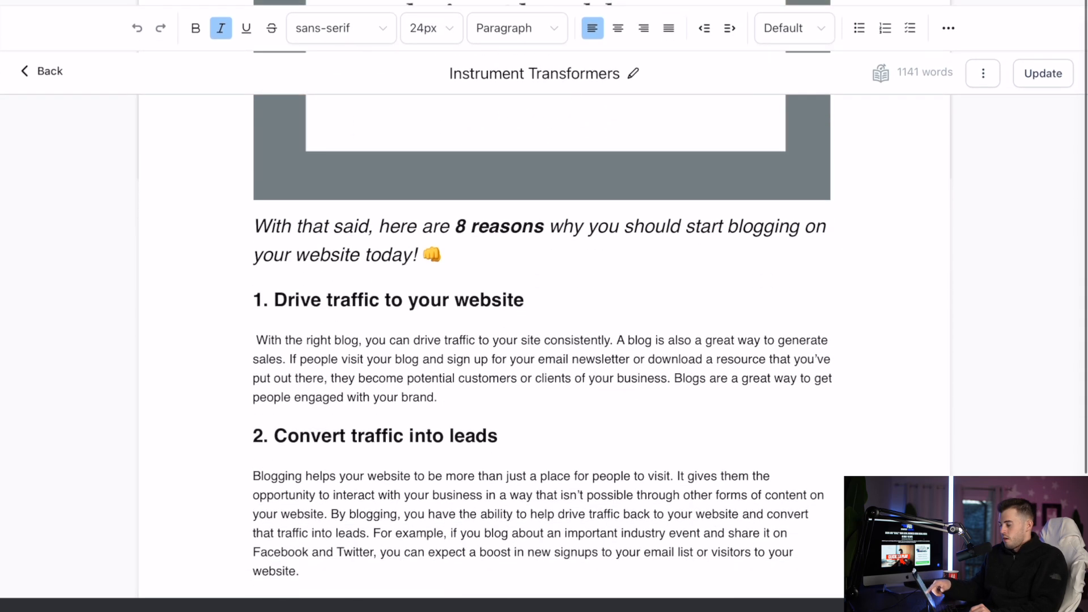
scroll("down", 3)
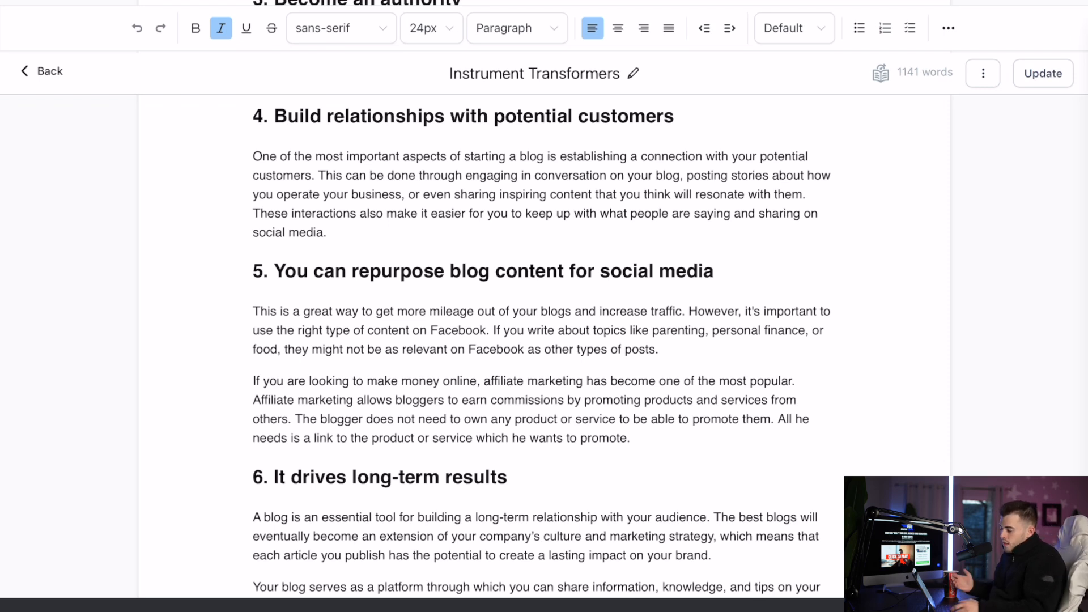
scroll("down", 3)
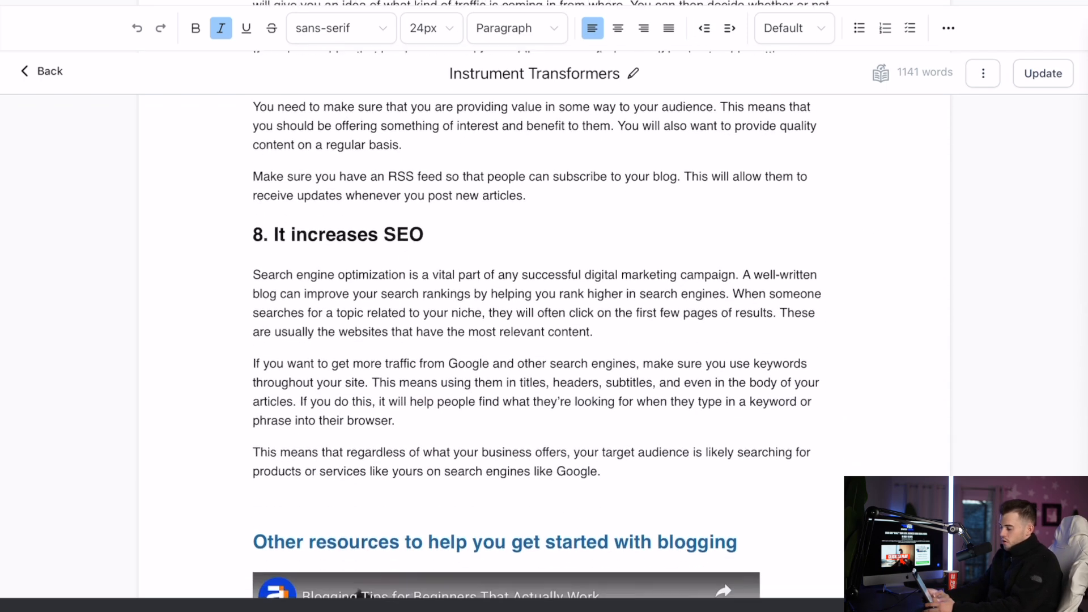
scroll("up", 3)
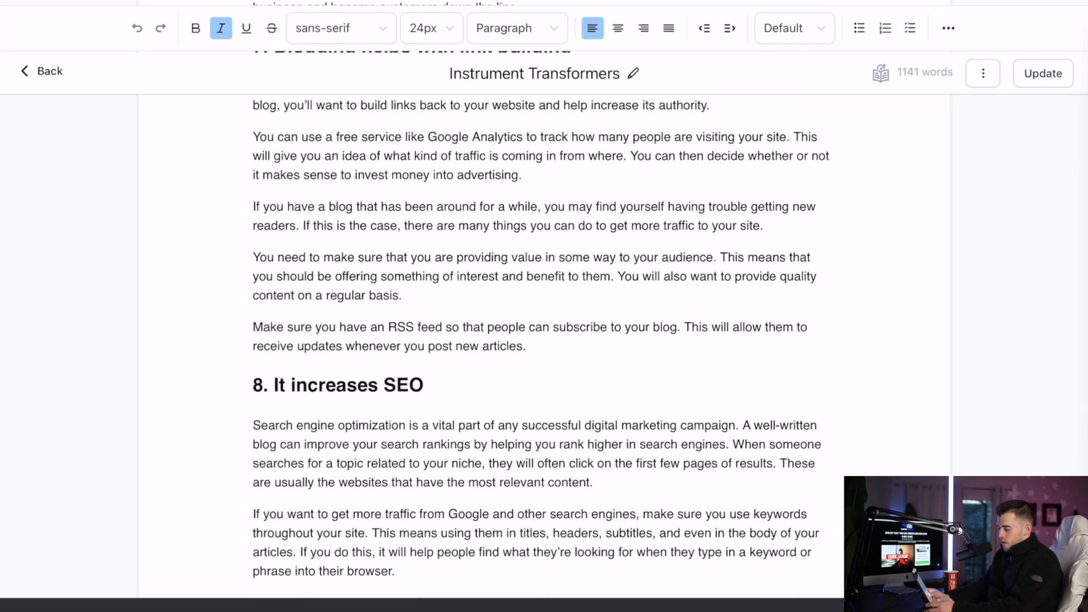
scroll("down", 3)
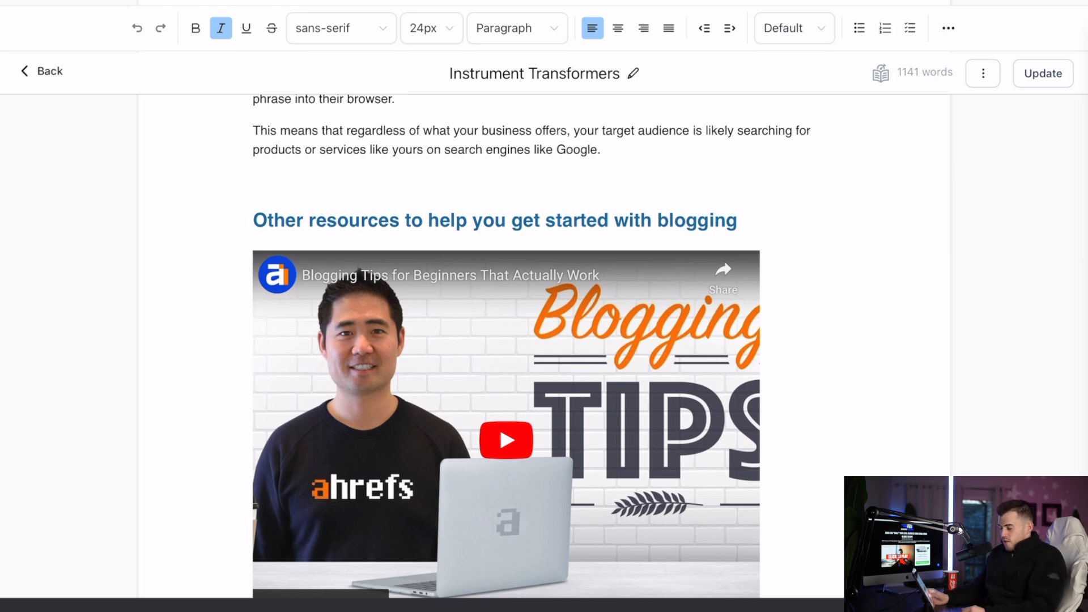
scroll("down", 3)
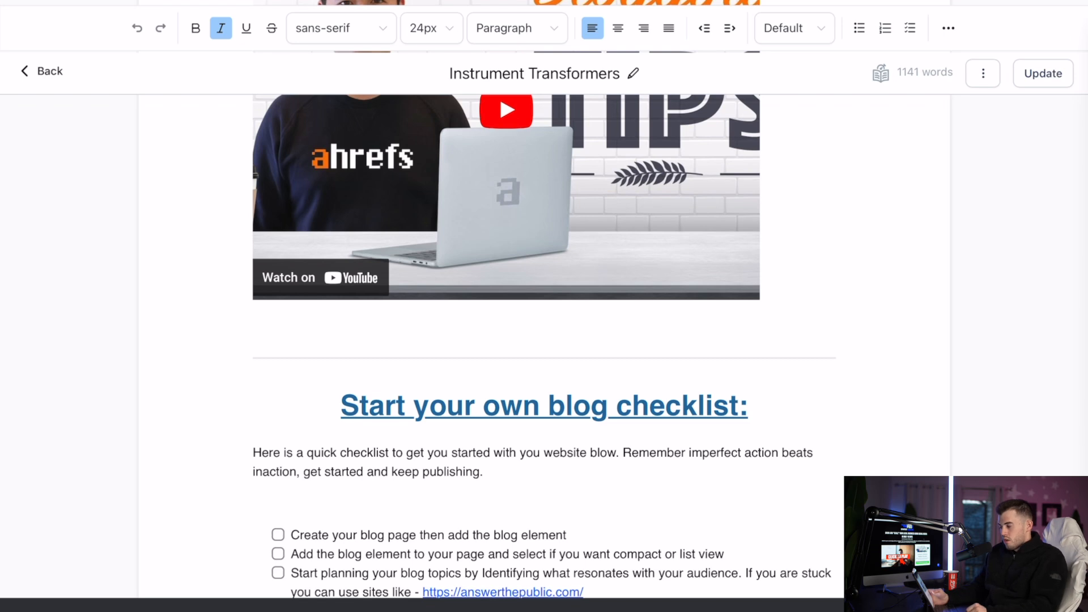
scroll("up", 3)
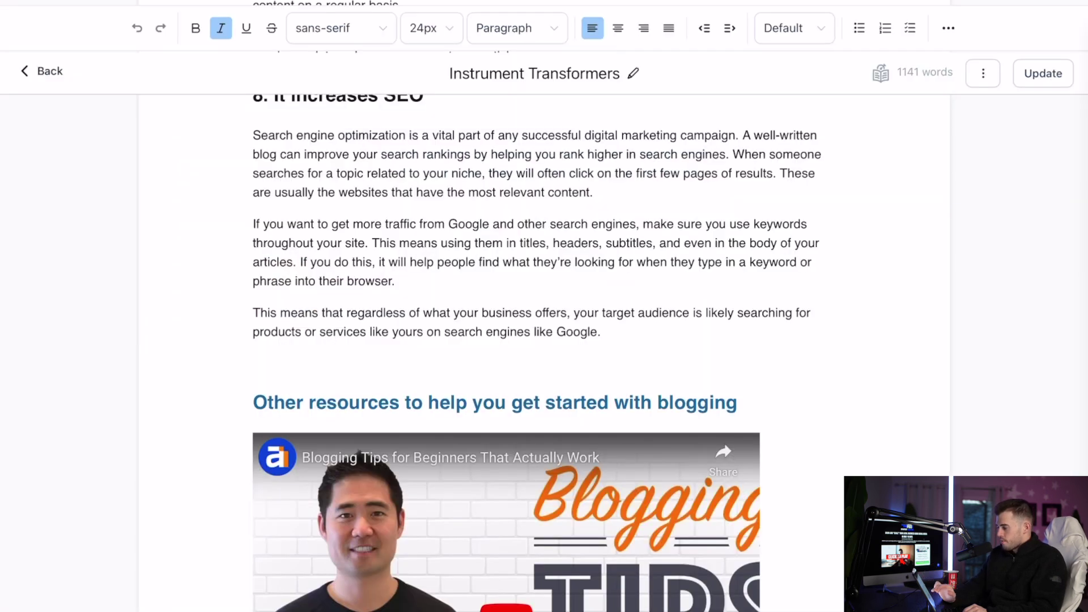
scroll("up", 3)
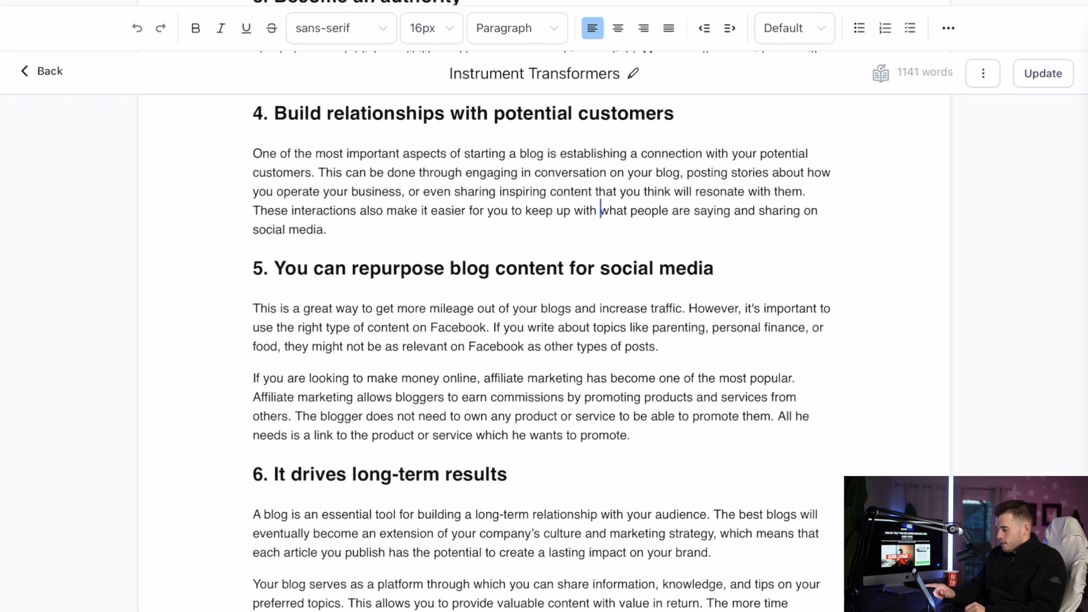
scroll("up", 3)
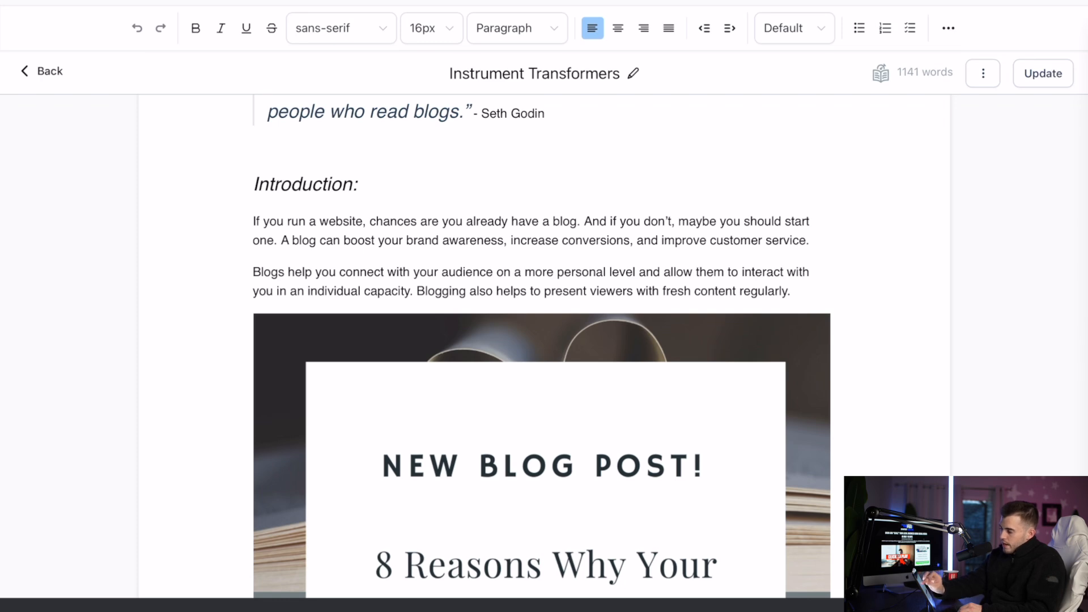
Go back from the post editor to the blog post list and dismiss its options menu
left_click(43, 70)
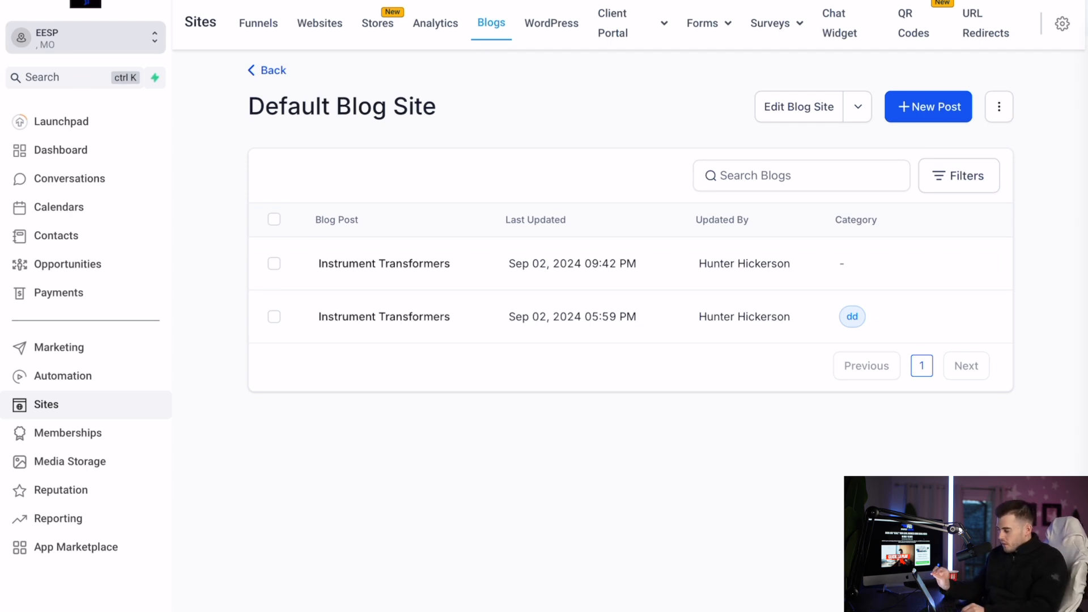
left_click(998, 107)
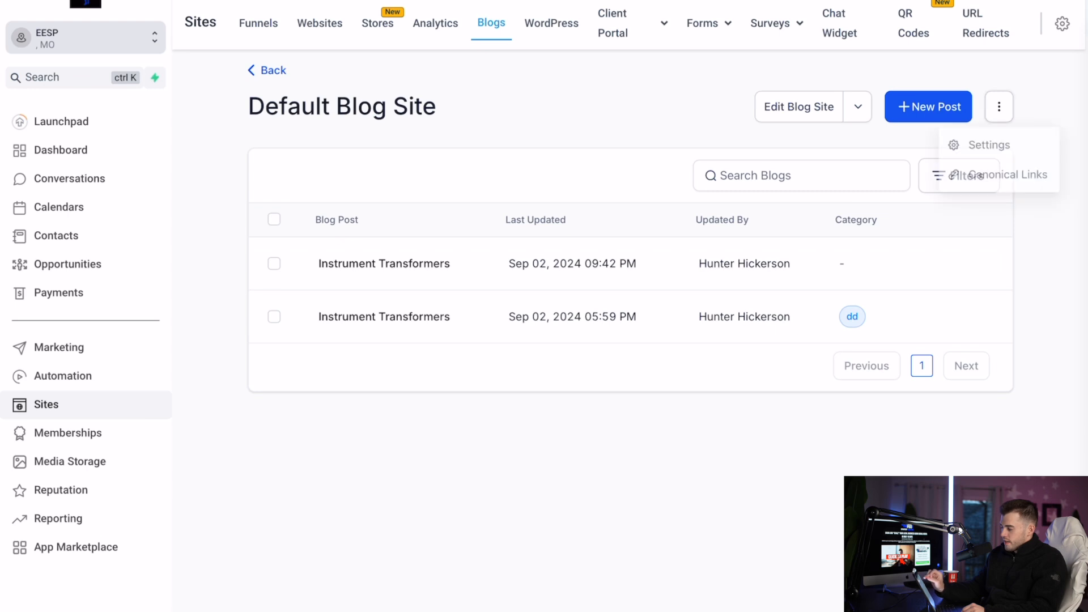
left_click(998, 106)
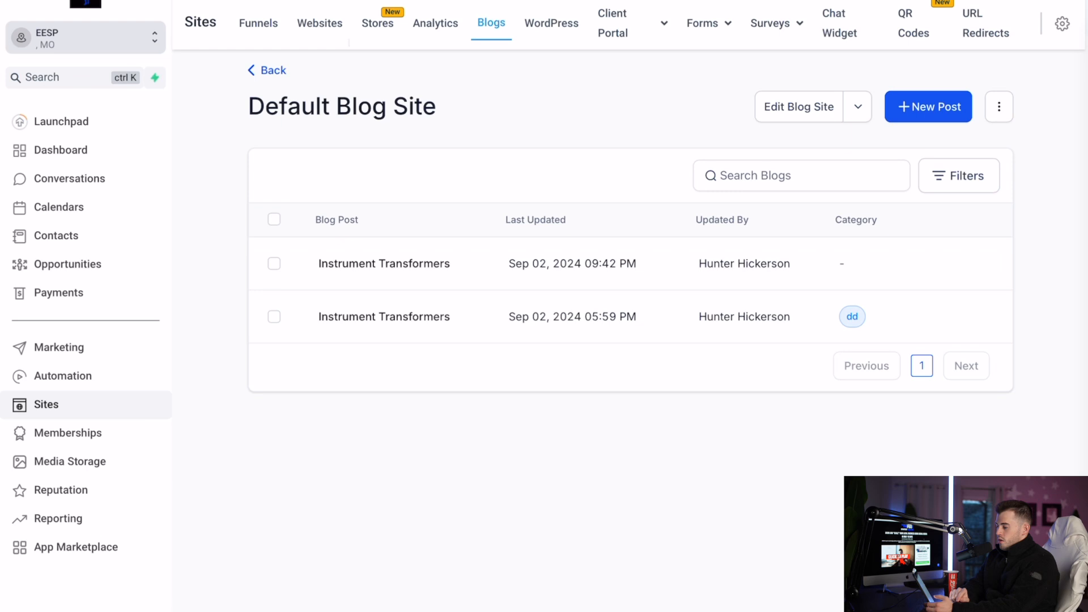
Navigate to the Websites page and then its Blogs section
left_click(320, 22)
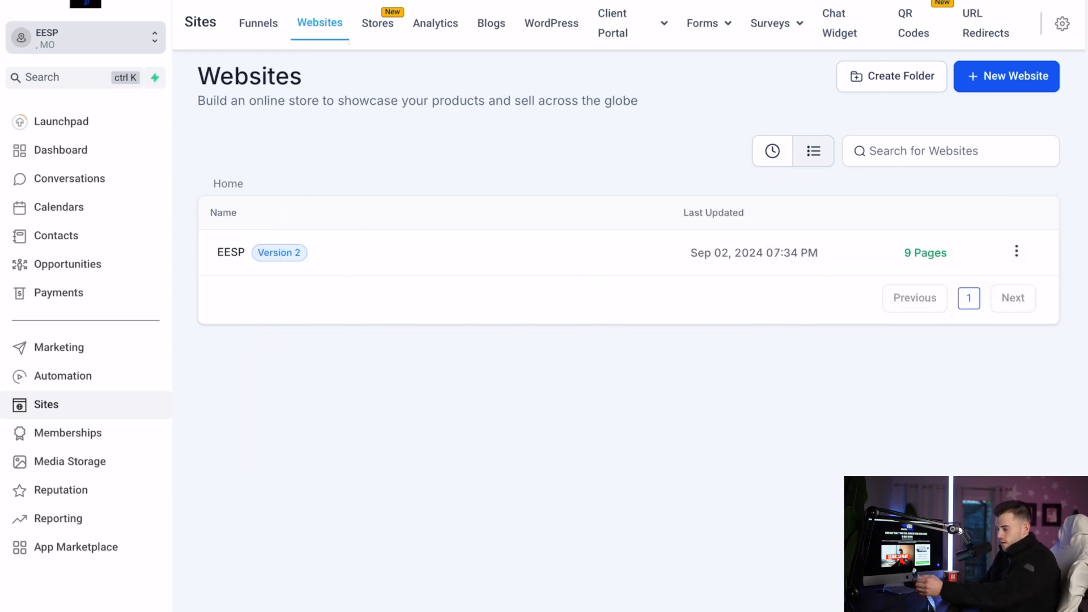
left_click(490, 22)
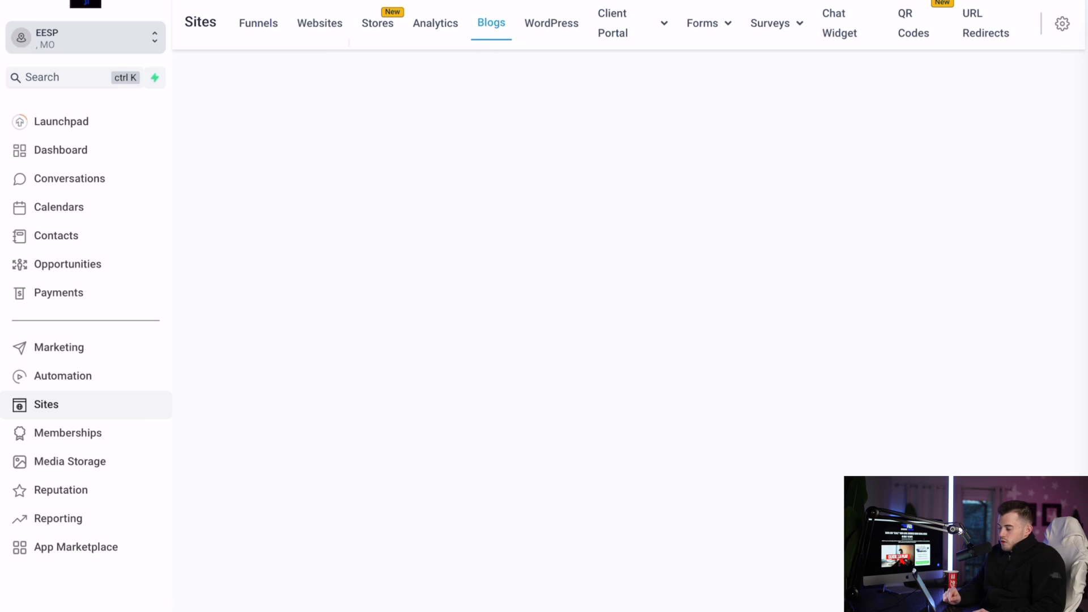